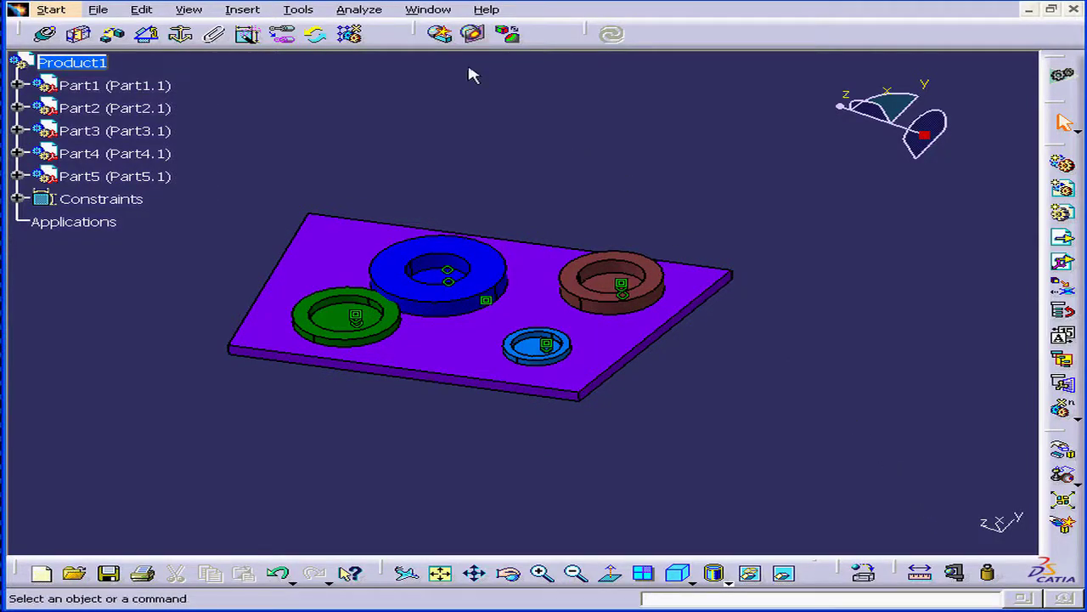
mouse_move(474, 34)
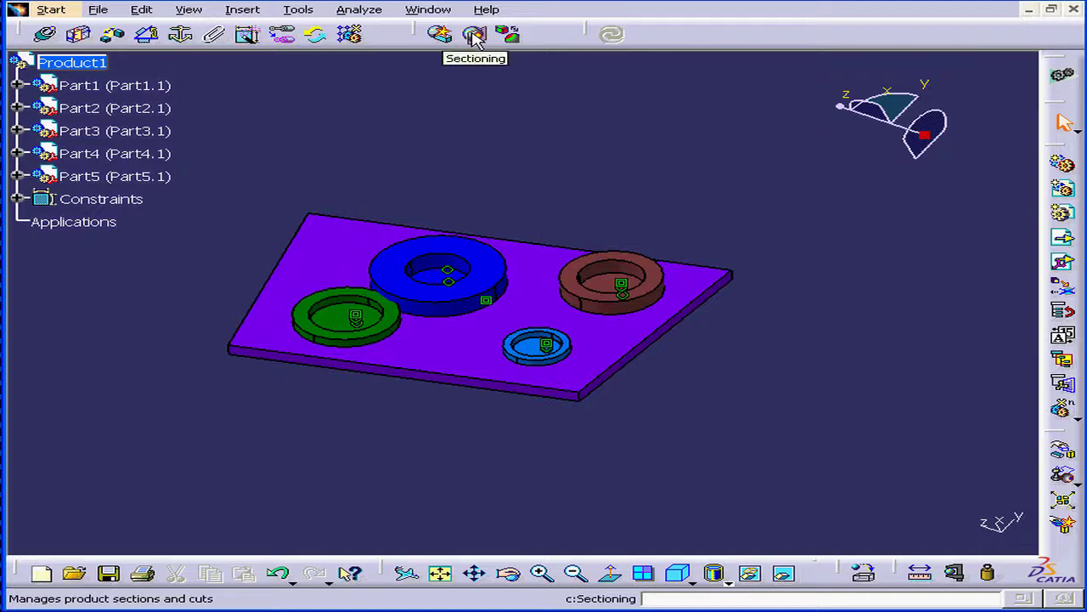
- Start Section.1 on the assembly from the Space Analysis Sectioning tool
left_click(474, 34)
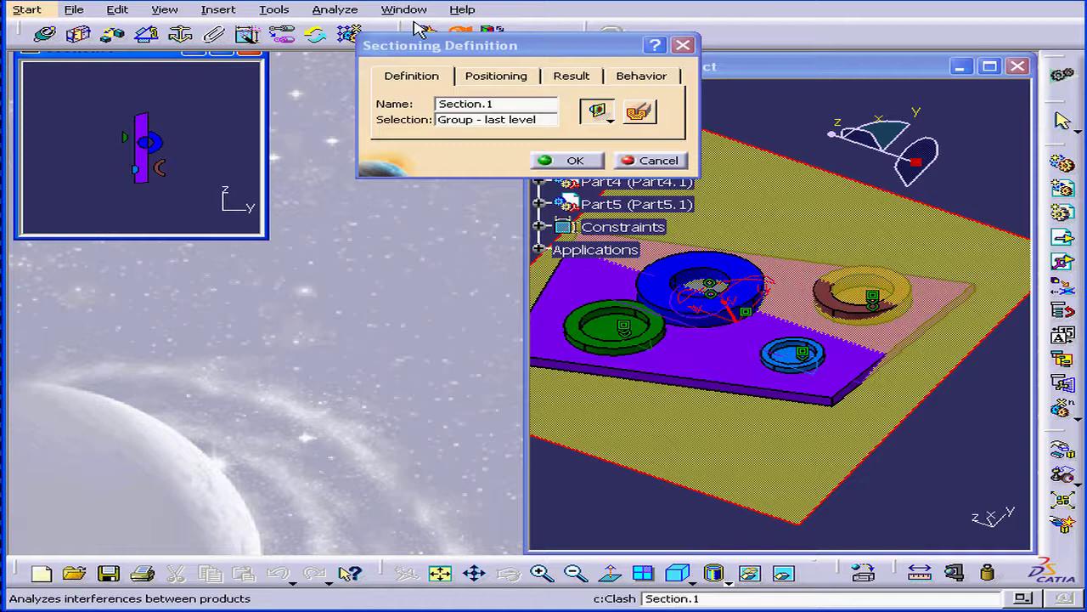
- Enable the volume cut and drag the Section.1 plane through the parts to a new slice
left_click(405, 10)
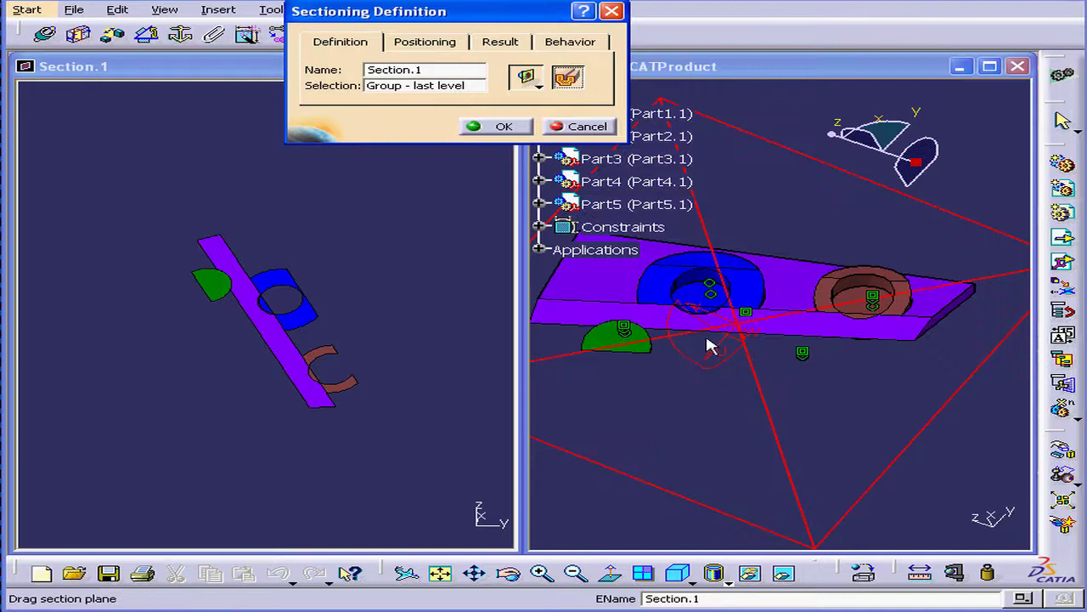
mouse_move(751, 406)
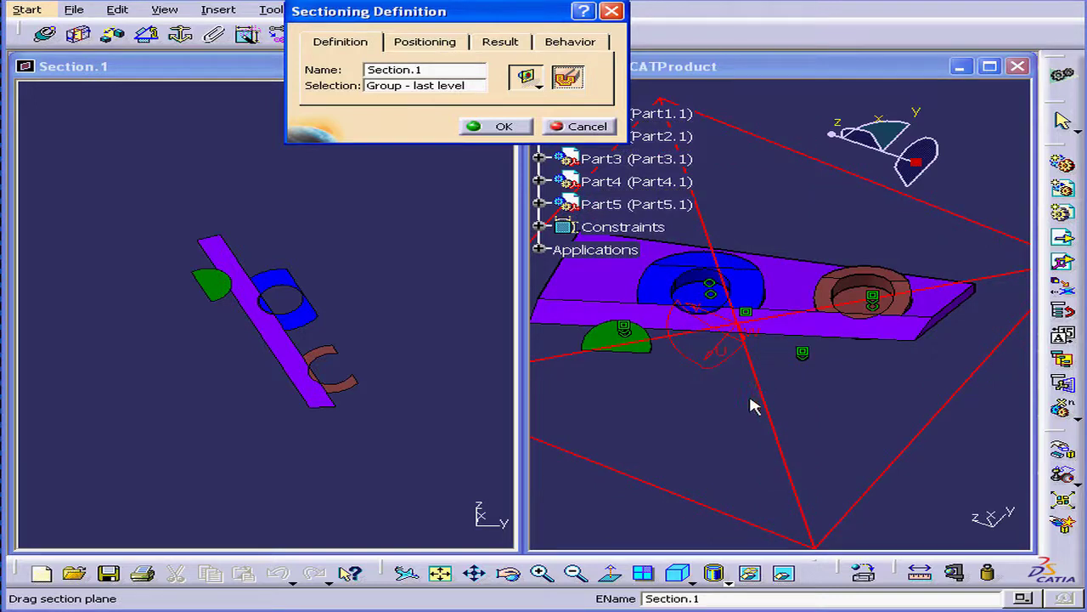
mouse_move(798, 330)
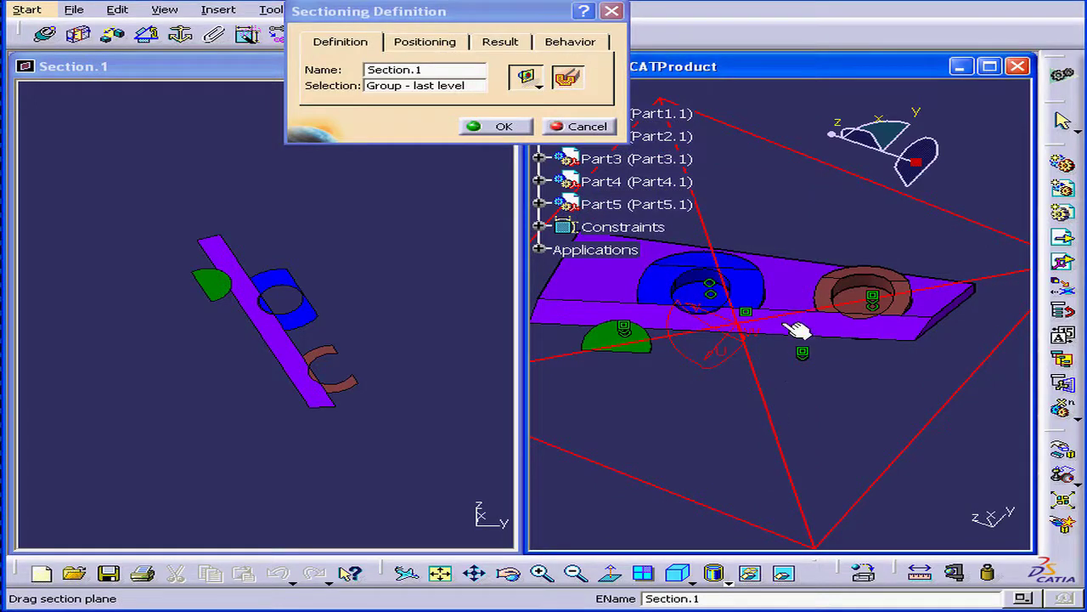
left_click_drag(799, 329, 746, 363)
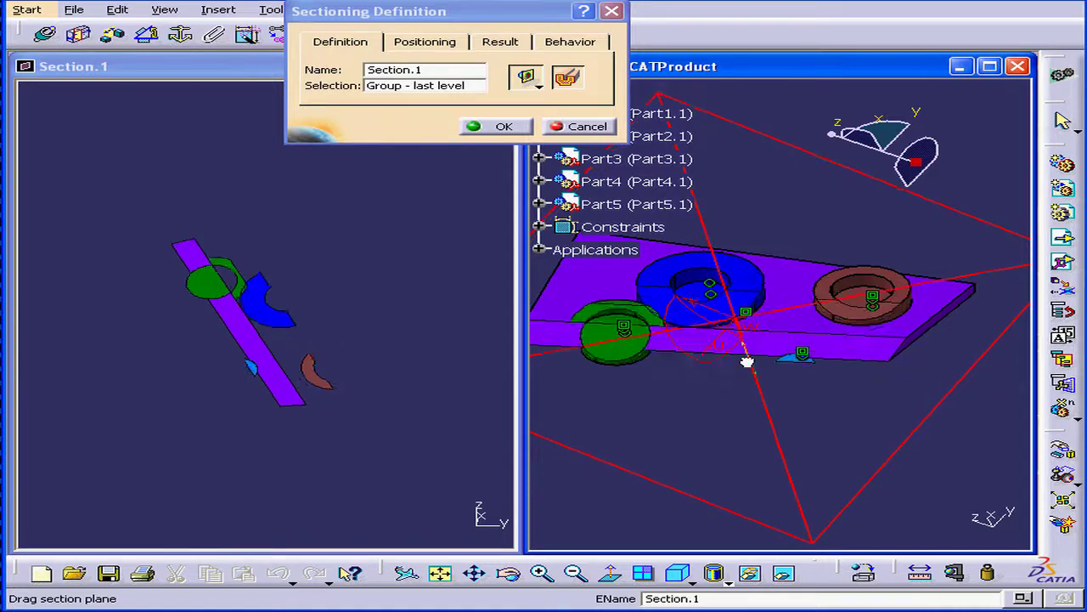
left_click_drag(746, 364, 744, 374)
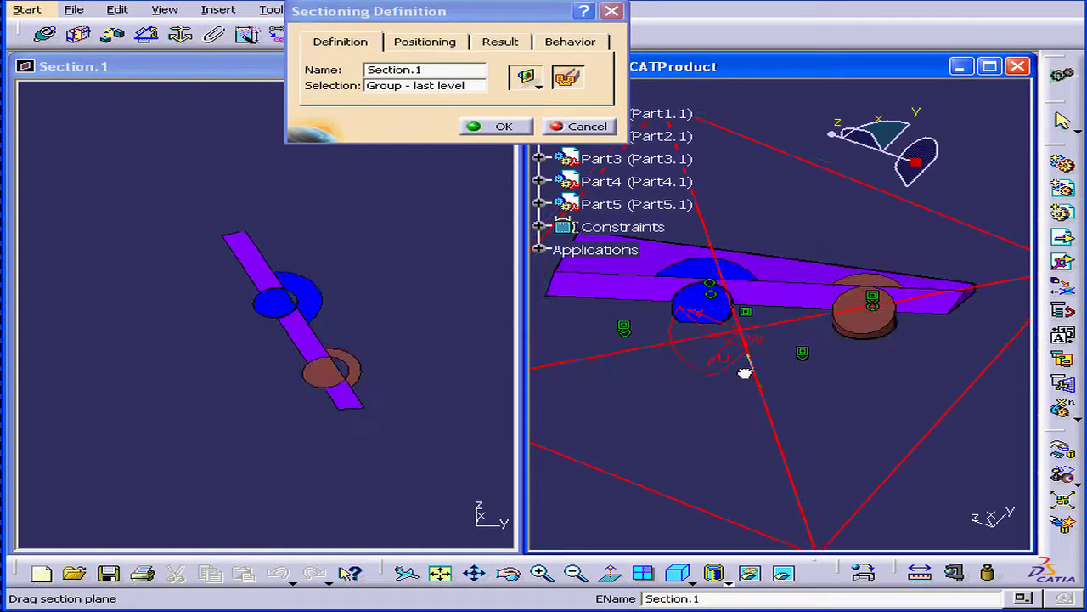
- Disable the volume cut, switch to a section slice and adjust its thickness
left_click(567, 78)
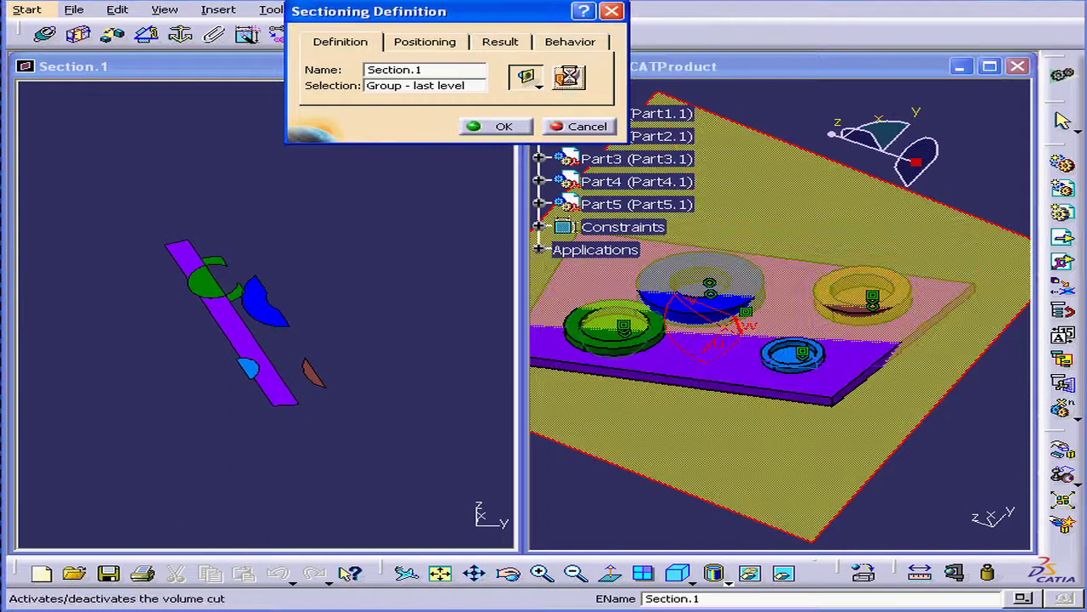
left_click(569, 77)
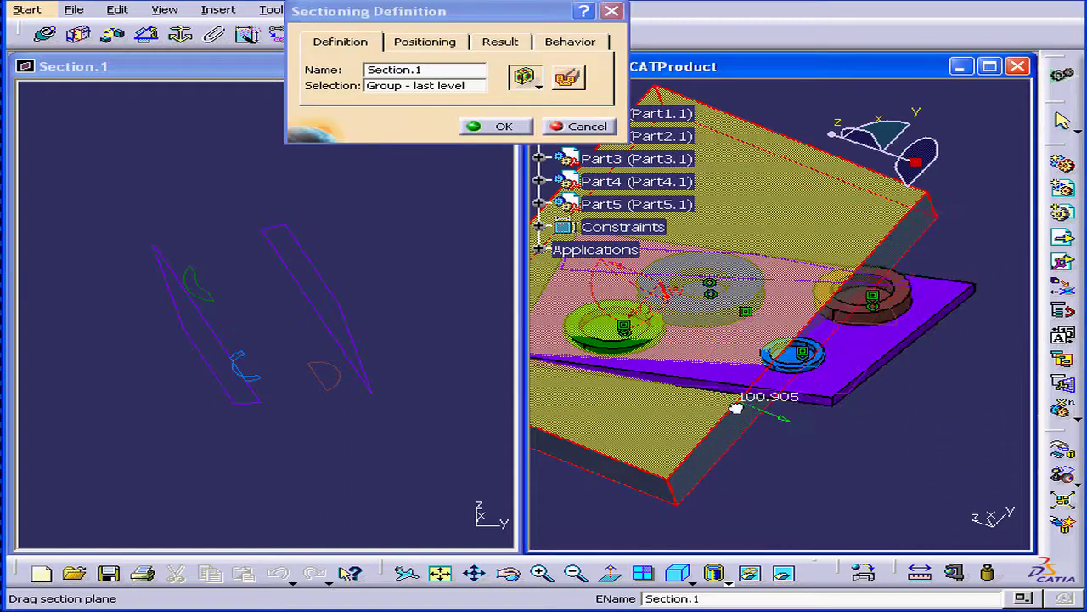
left_click_drag(737, 408, 756, 381)
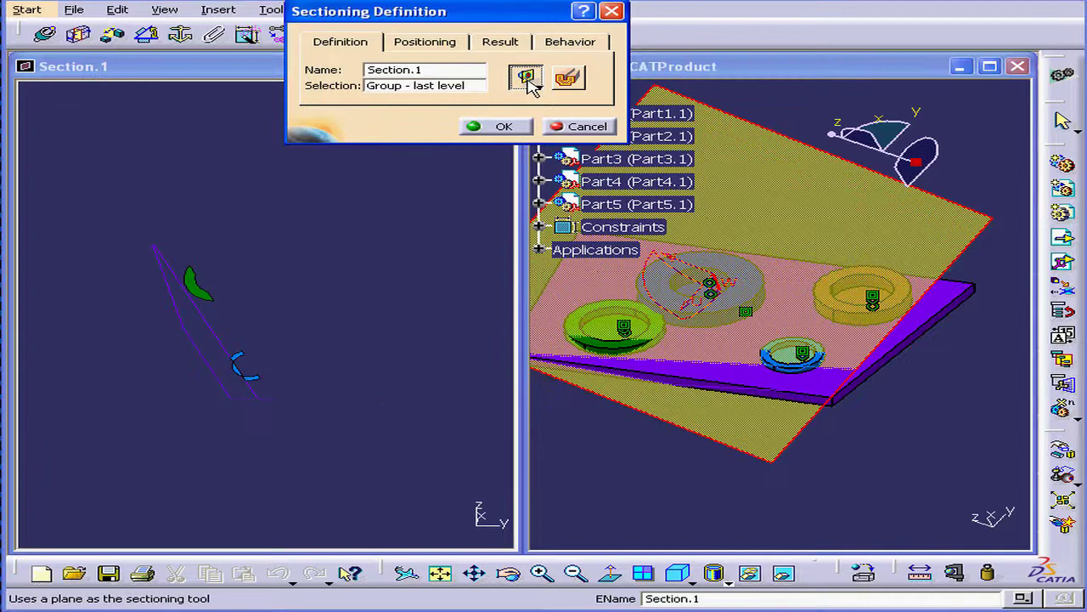
- Return to a single cutting plane and shift it along its normal through the base plate
left_click(567, 78)
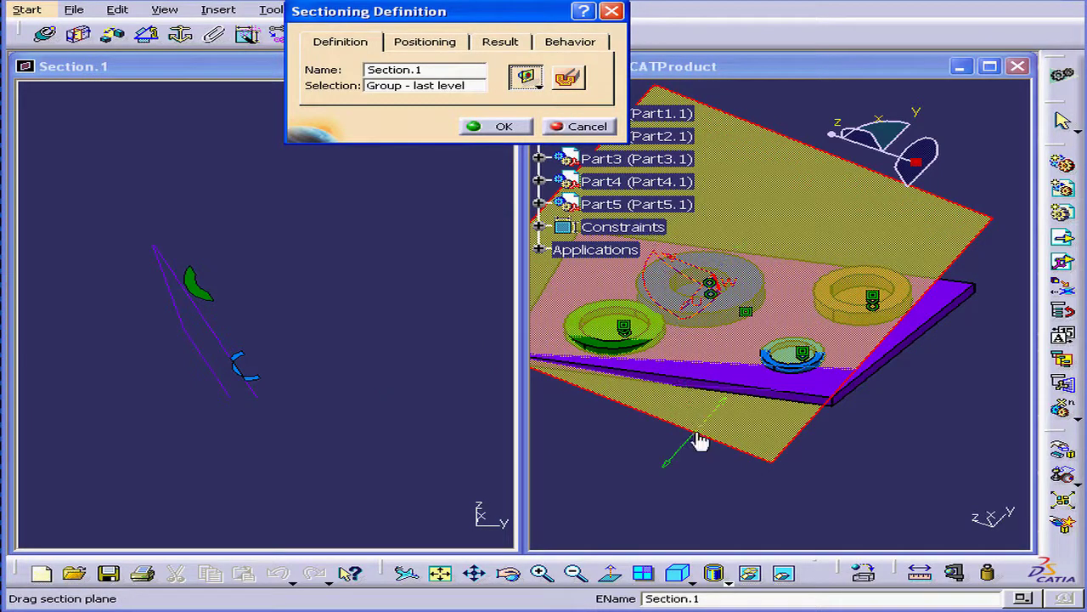
left_click_drag(700, 440, 799, 450)
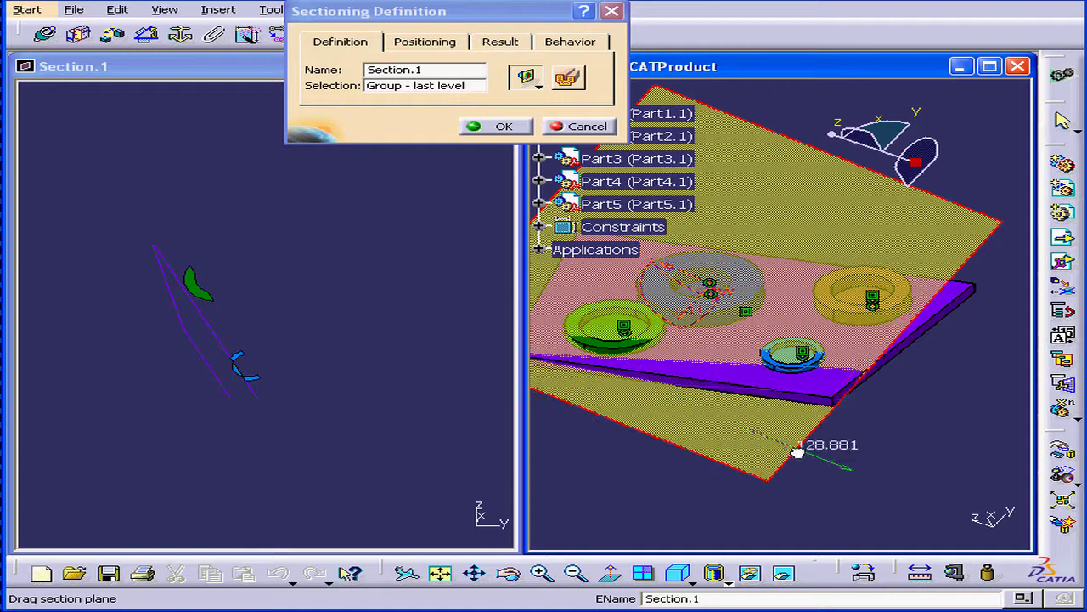
left_click_drag(798, 450, 705, 340)
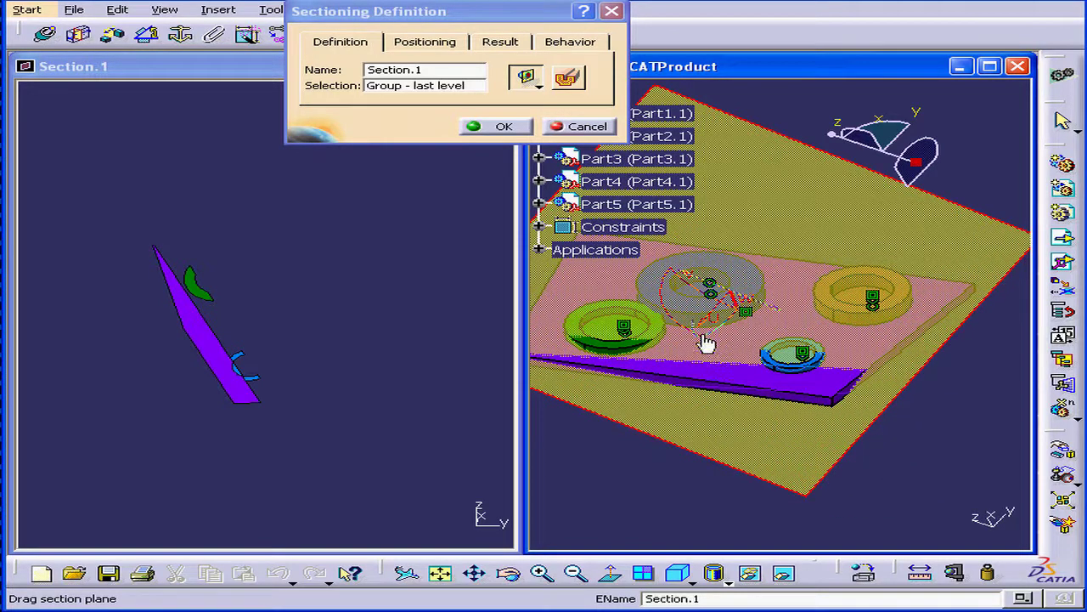
- Review Edit Position and Dimensions, then rotate the plane flat to show four circular profiles
left_click(425, 40)
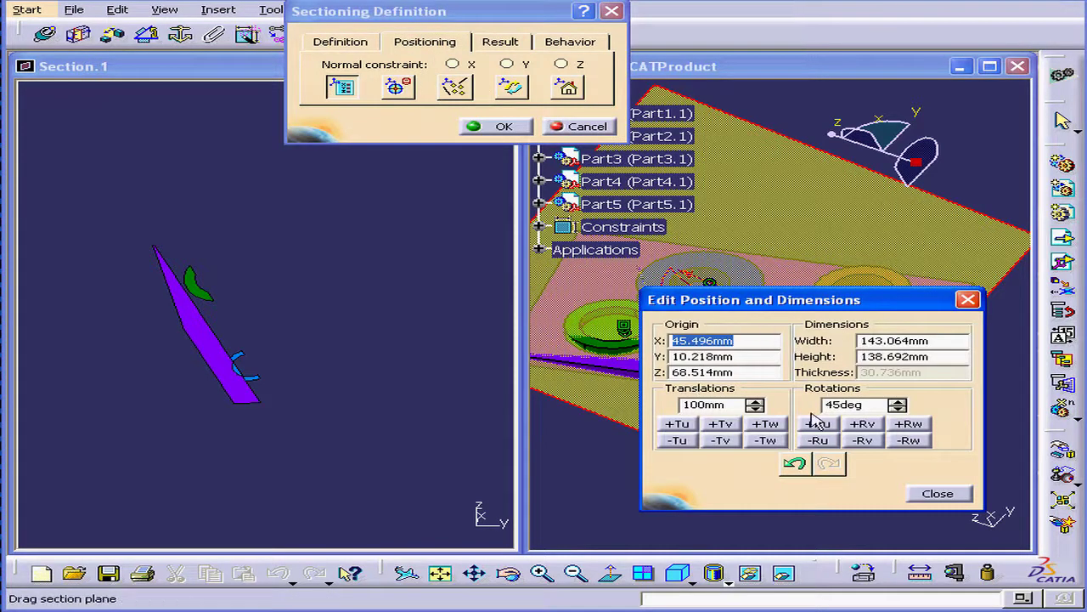
left_click(938, 492)
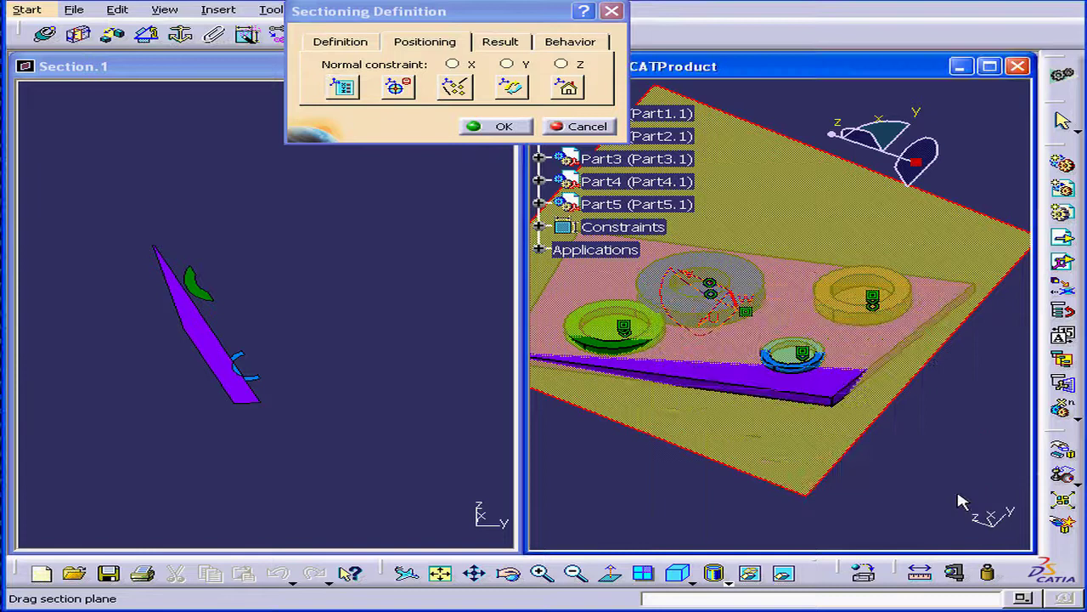
left_click(398, 87)
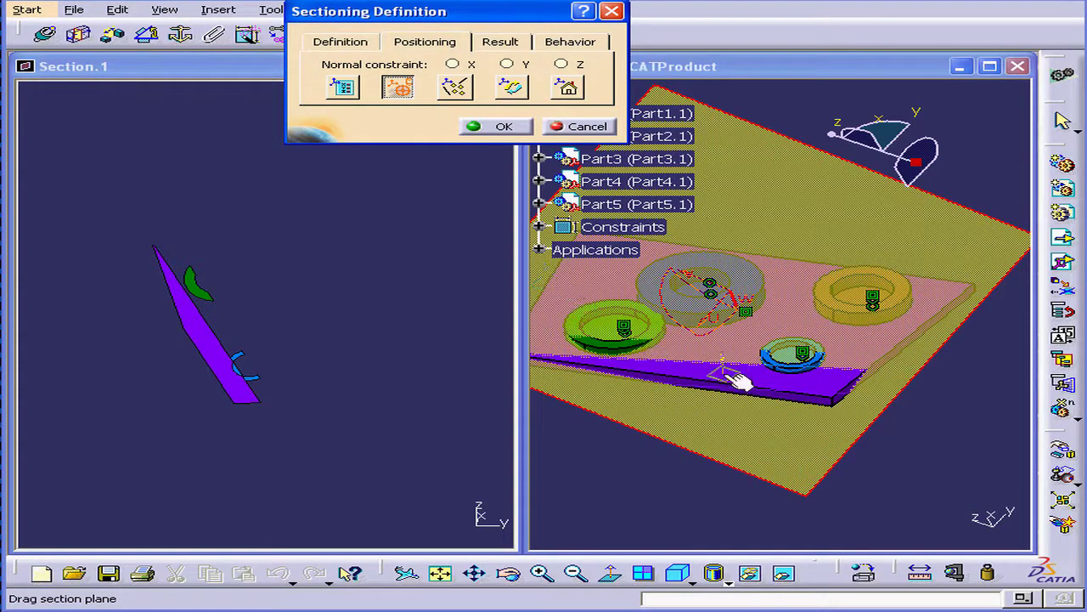
left_click_drag(739, 377, 858, 399)
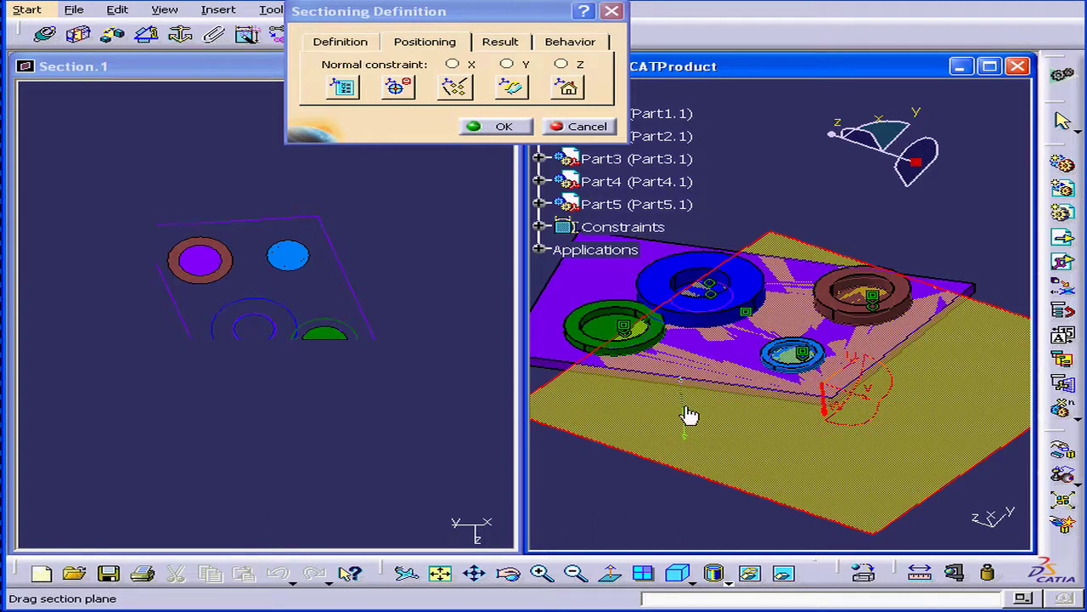
left_click_drag(688, 416, 849, 238)
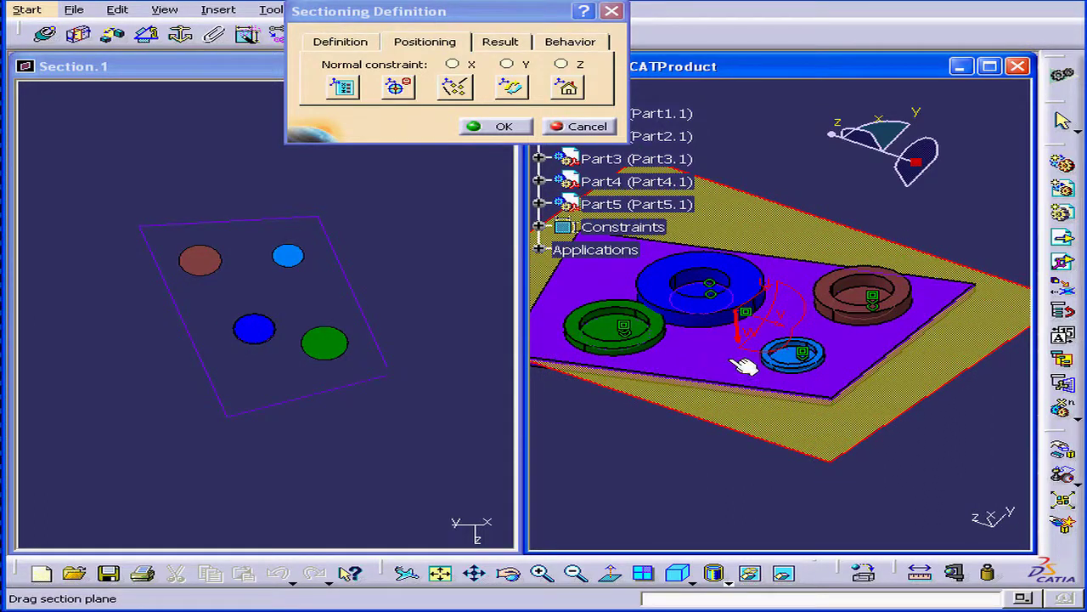
mouse_move(812, 326)
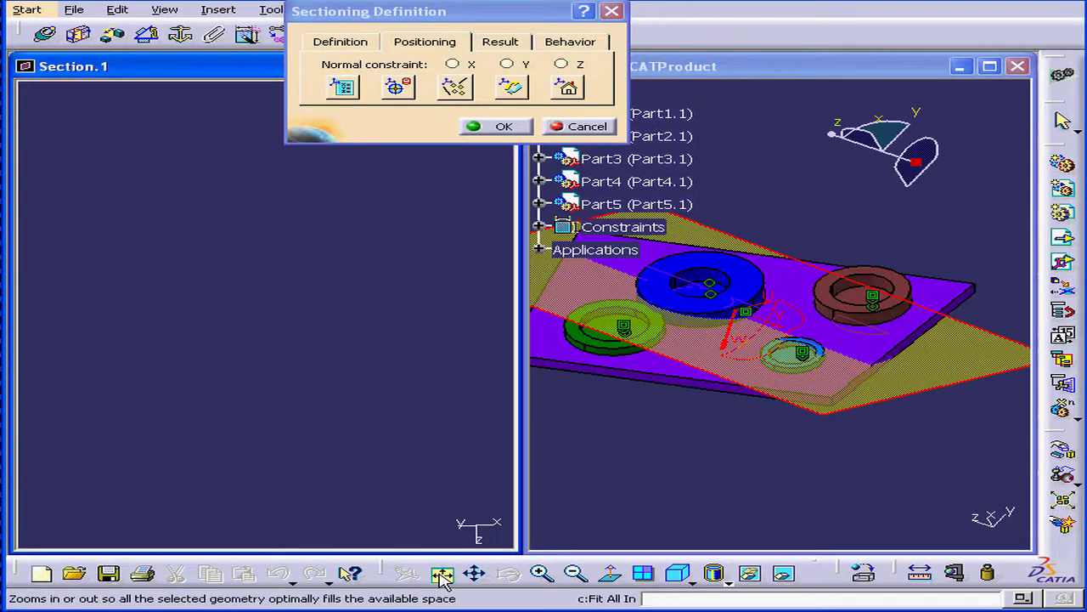
- Fit the section result, snap the plane onto a part and move it diagonally across the assembly
left_click(503, 126)
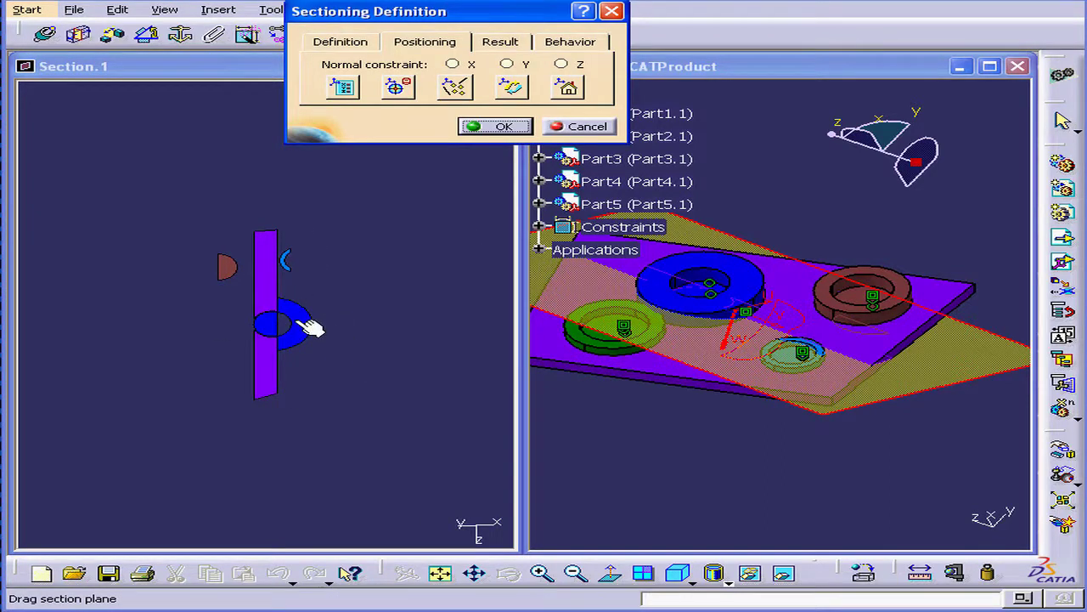
left_click(455, 88)
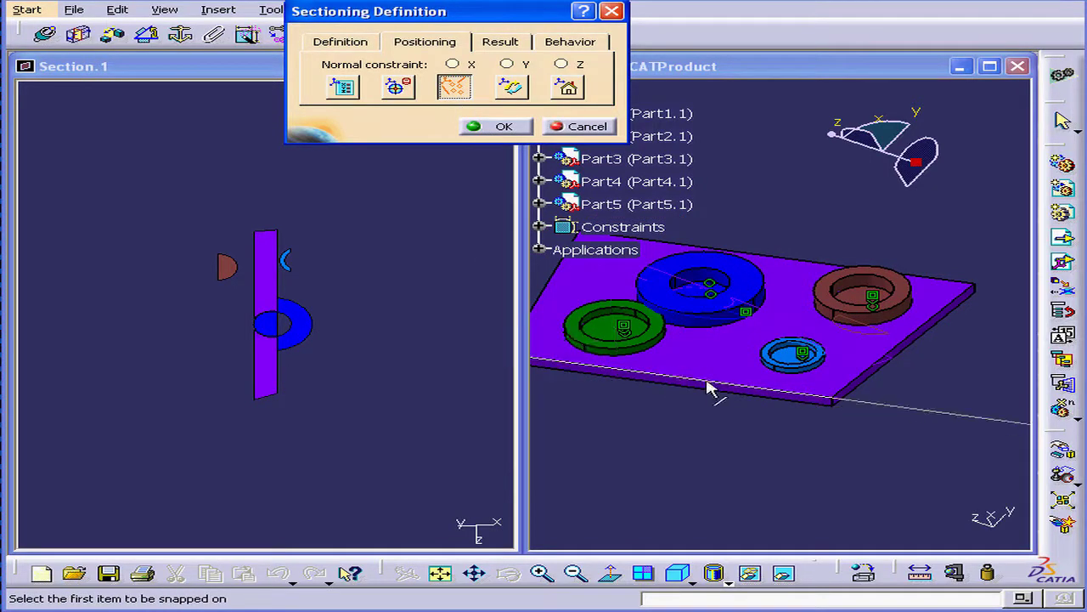
left_click(710, 390)
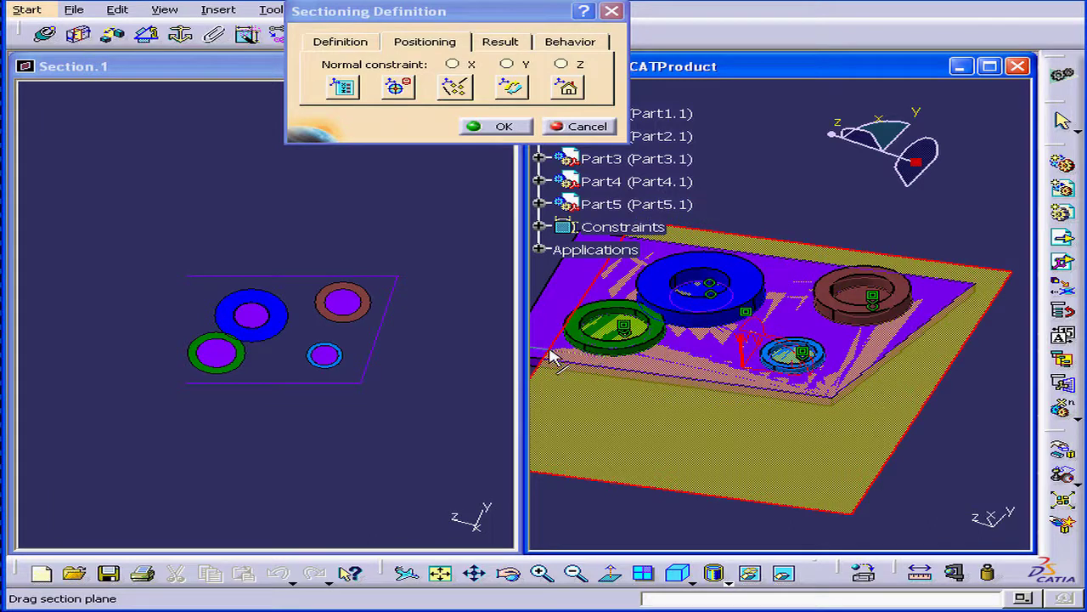
left_click_drag(552, 357, 909, 438)
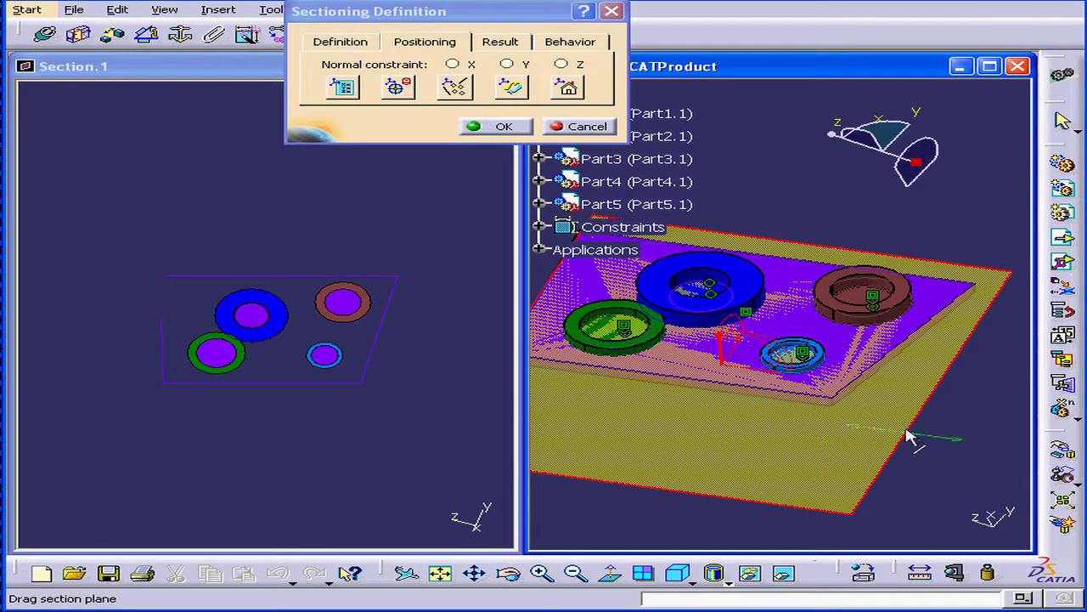
mouse_move(761, 433)
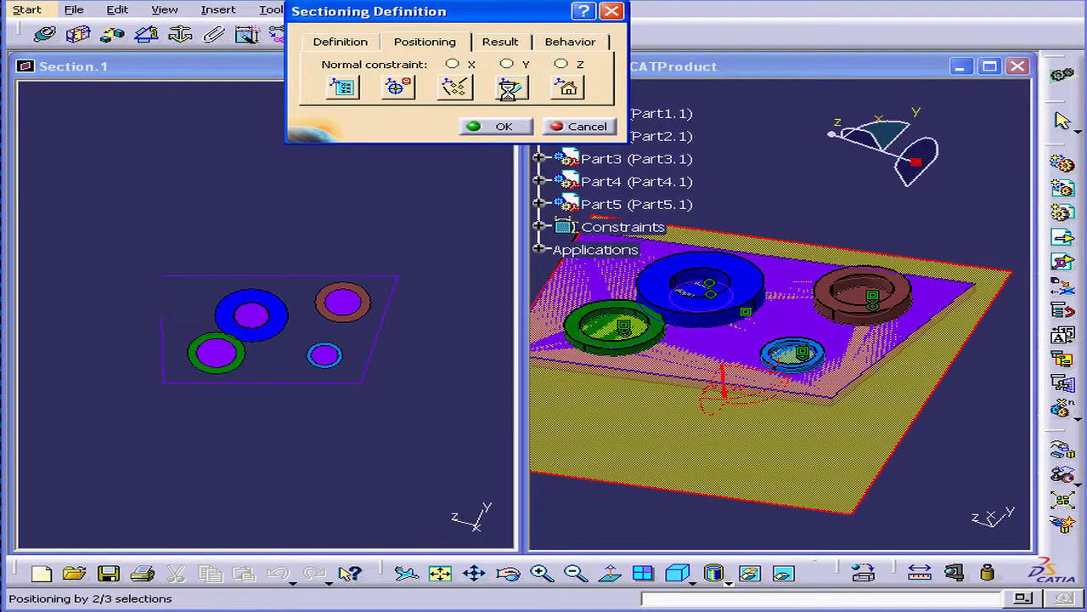
mouse_move(567, 88)
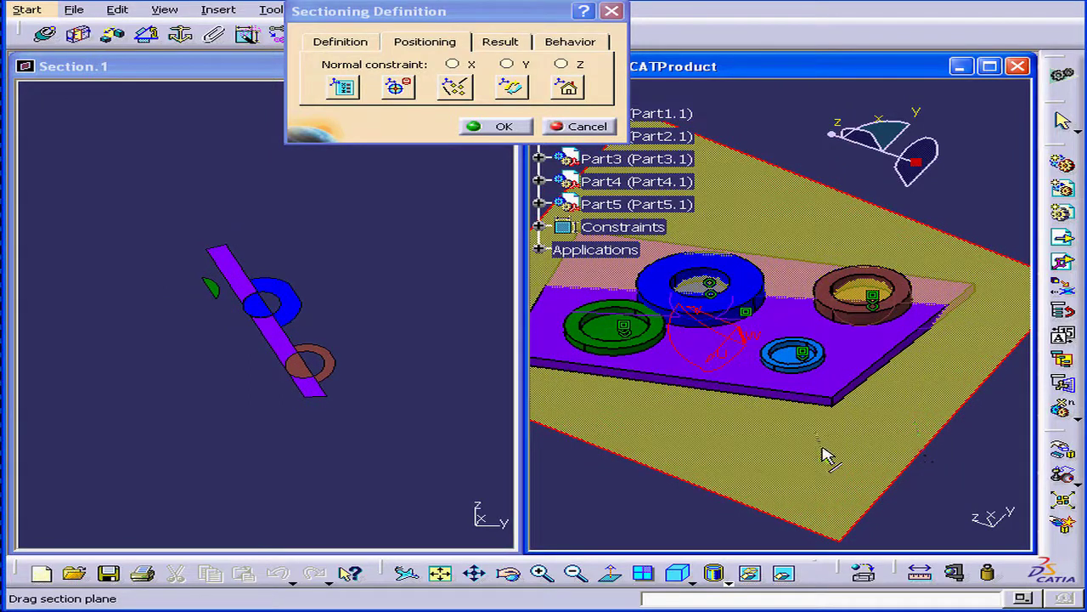
- Create Section.1, begin Section.2 and tile the windows vertically side by side
left_click(503, 125)
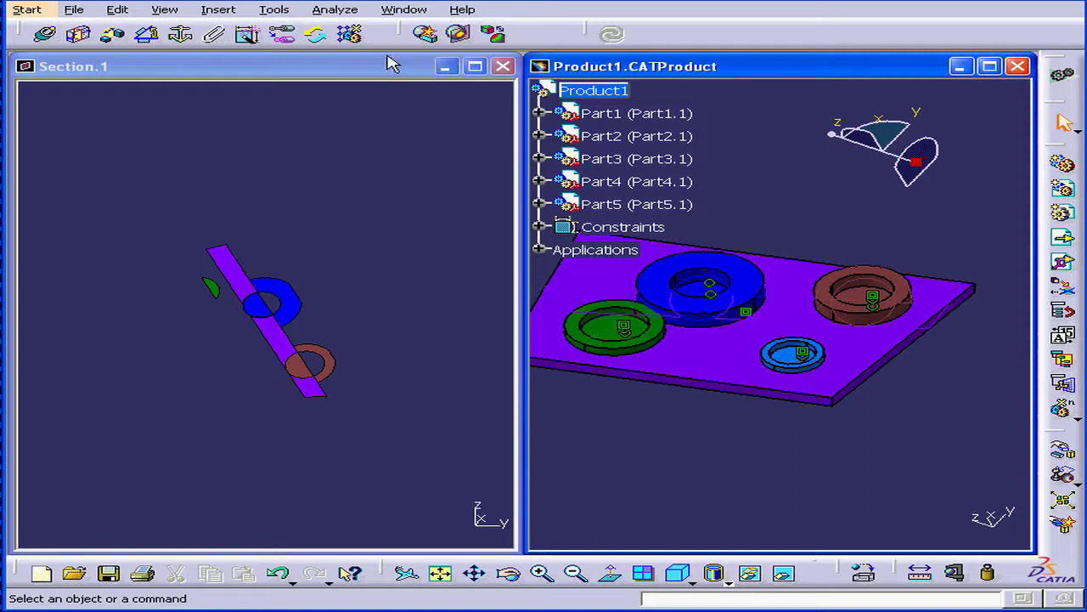
mouse_move(458, 34)
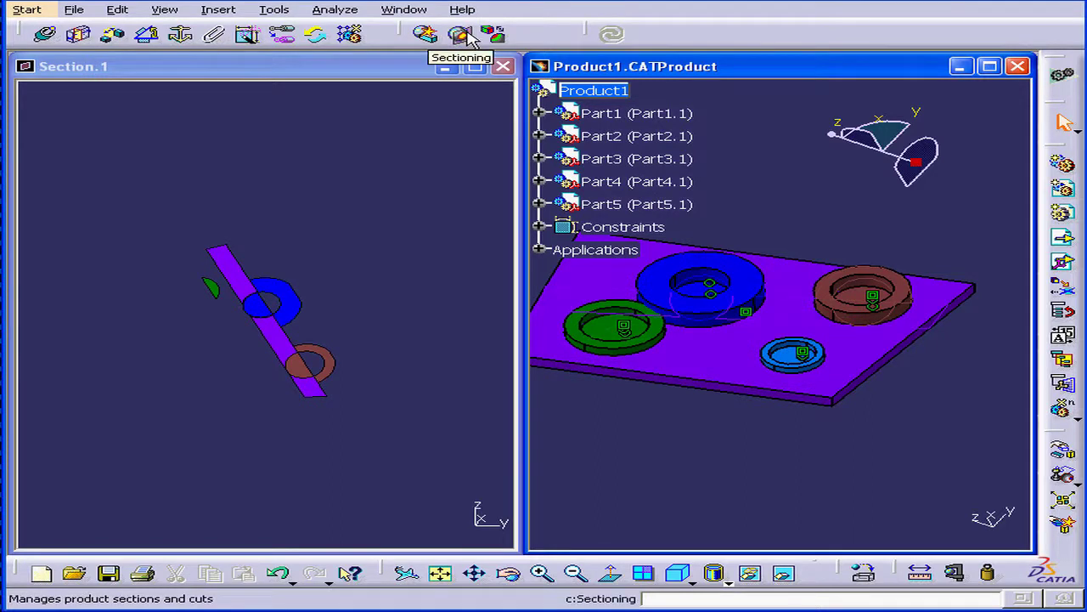
left_click(461, 34)
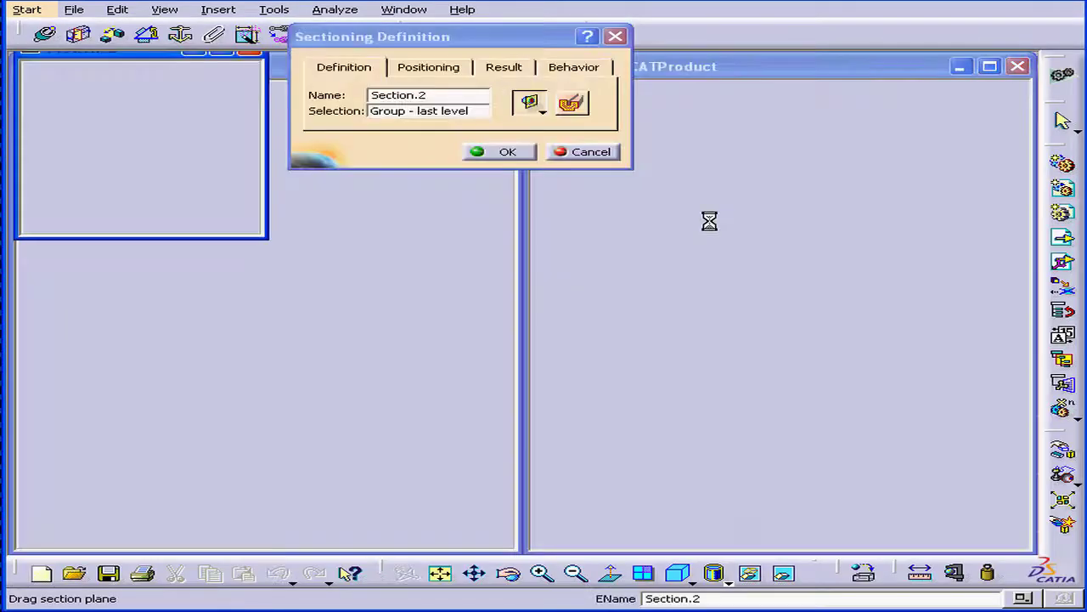
left_click(404, 10)
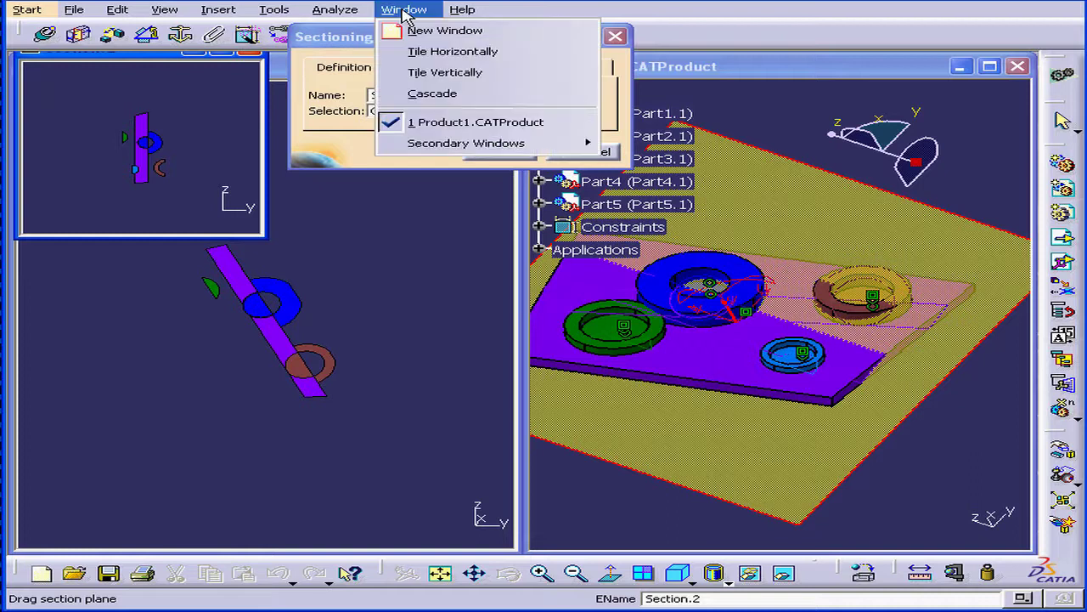
left_click(445, 71)
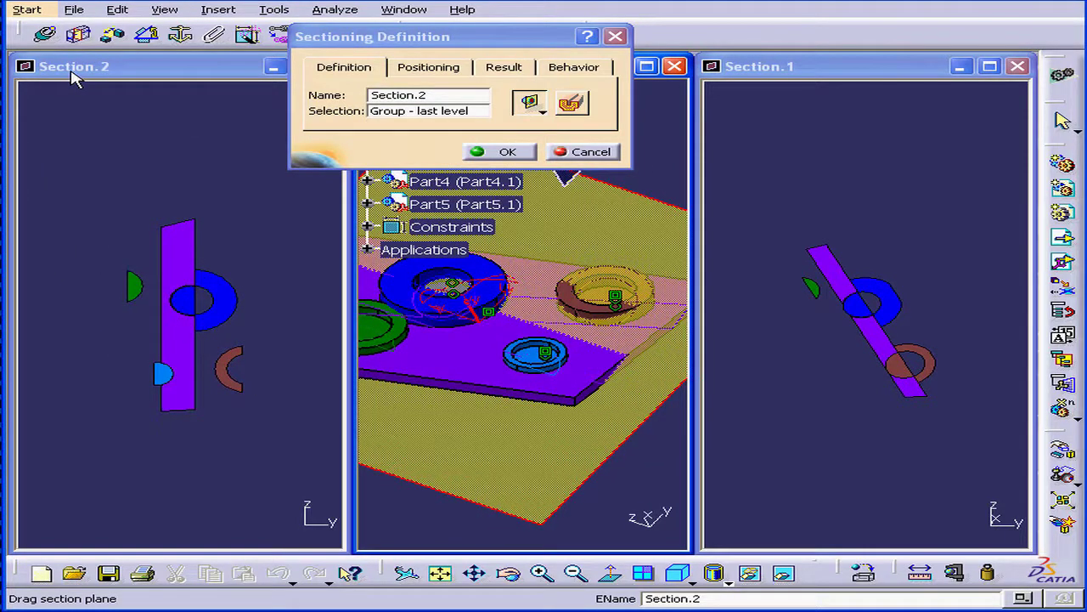
mouse_move(111, 77)
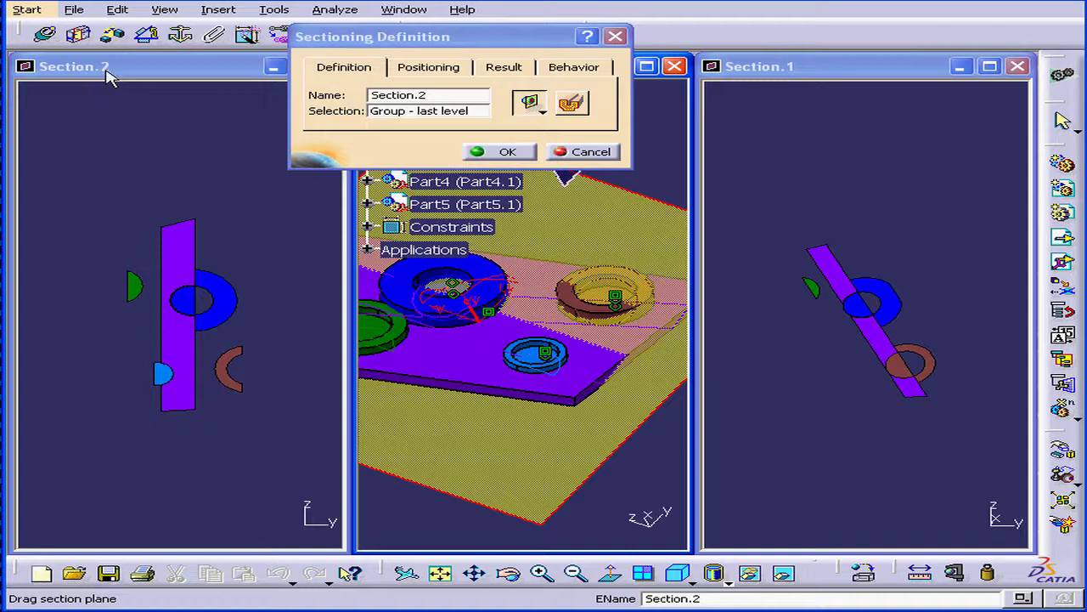
- Begin Section.3, tile the four windows horizontally in a grid and create the section
left_click(500, 151)
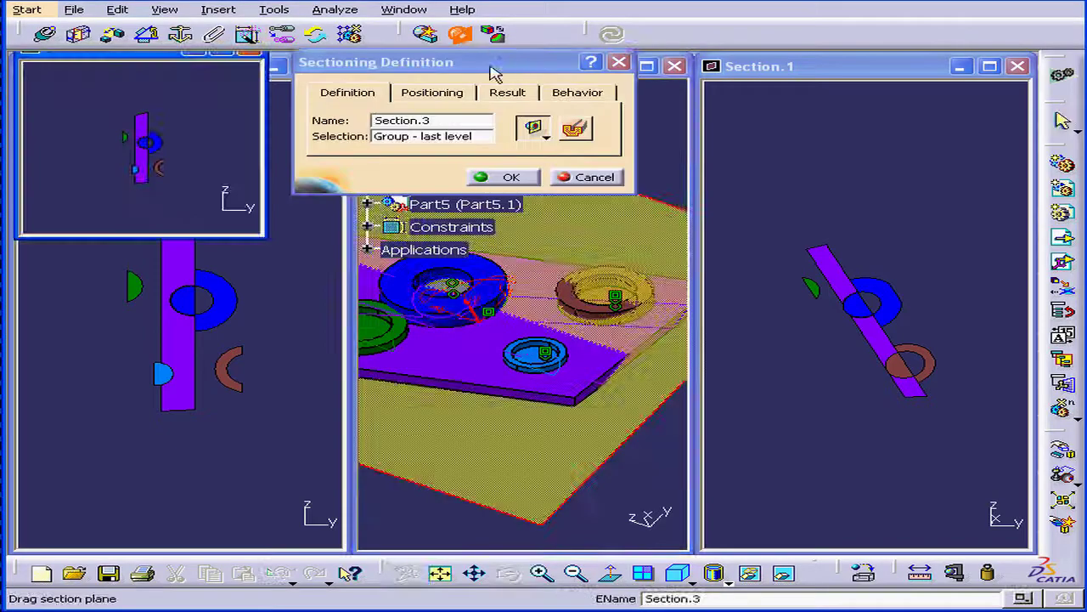
left_click(405, 10)
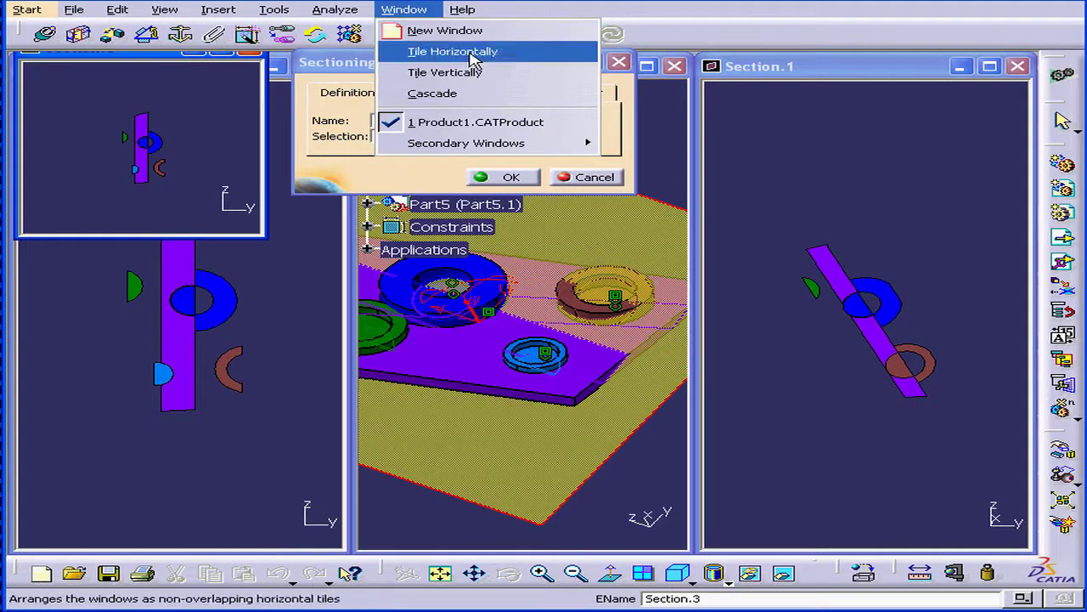
left_click(452, 51)
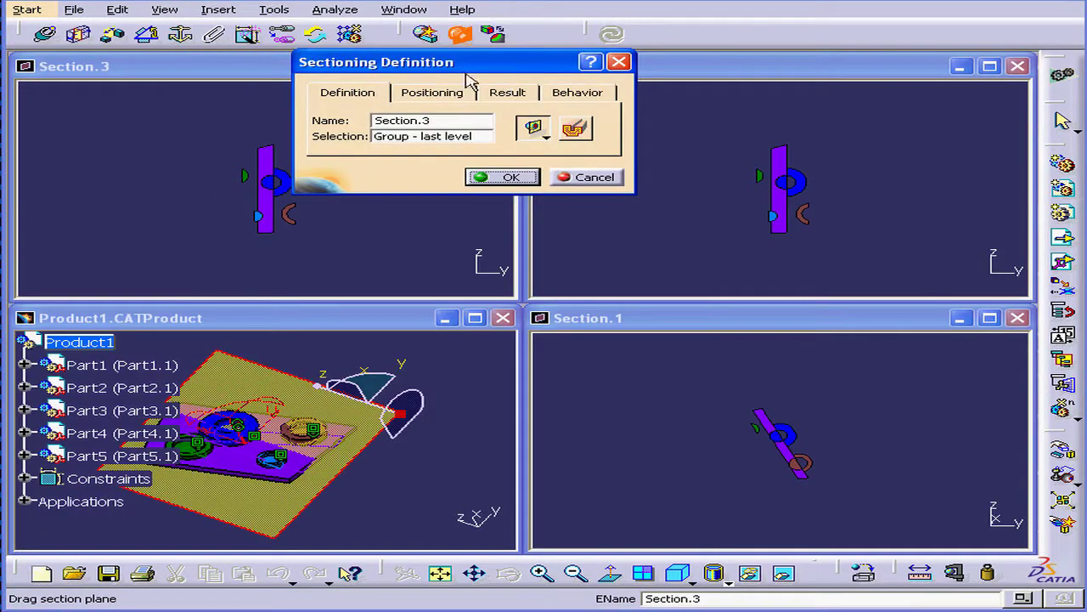
left_click_drag(375, 61, 589, 61)
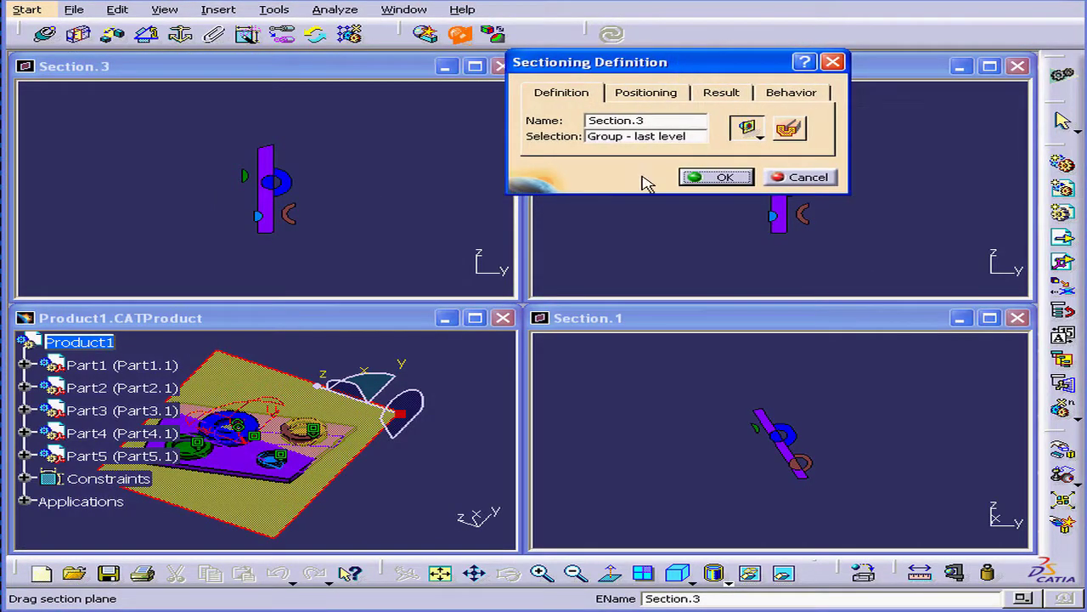
mouse_move(298, 496)
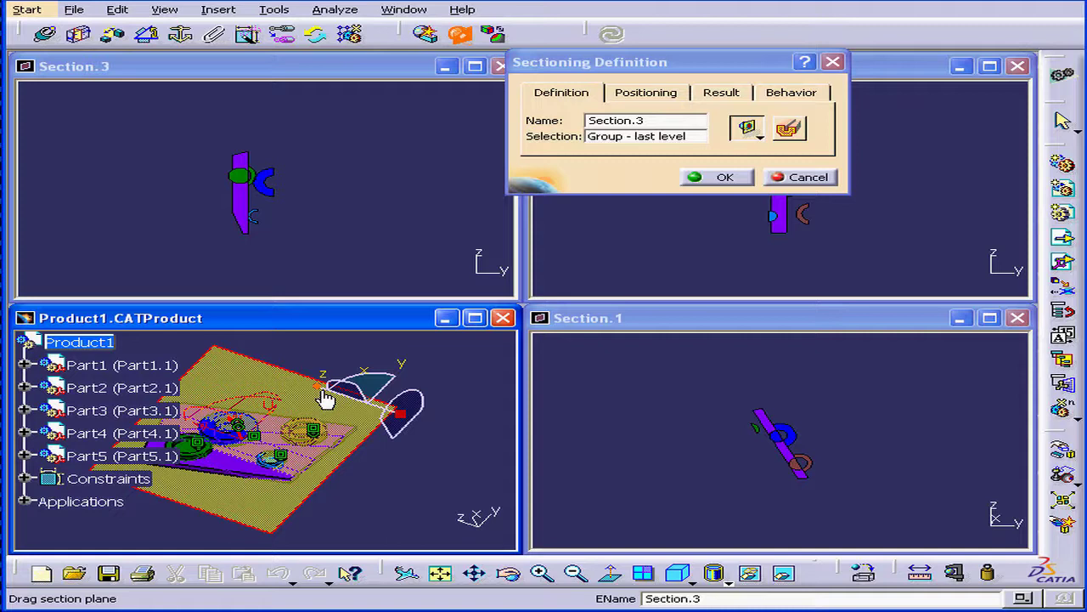
left_click(724, 177)
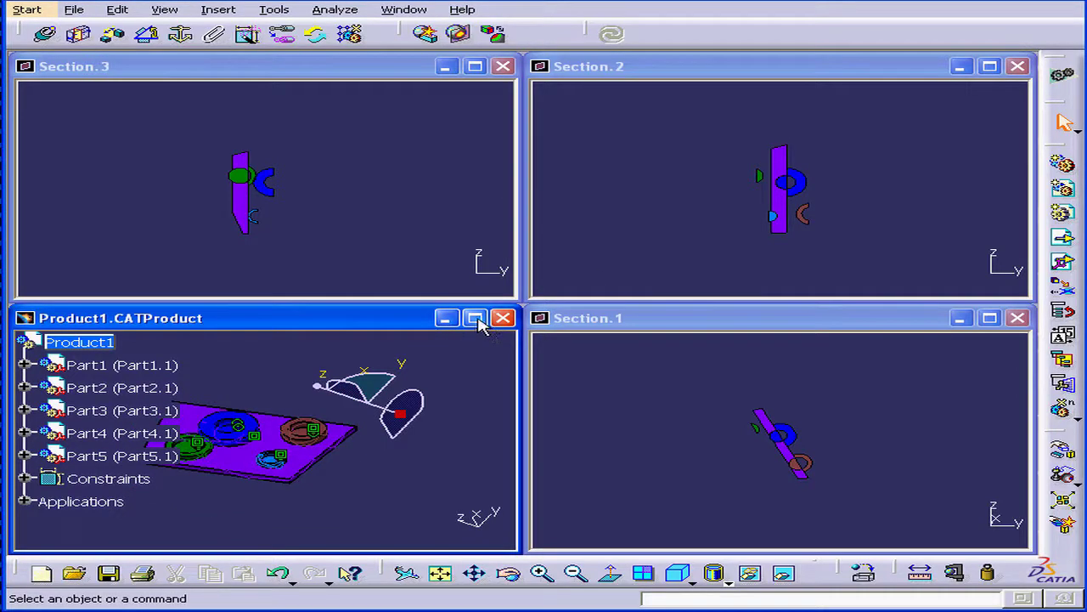
- Maximize Product1 and expand Applications > Sections to list Section.1–3 in the tree
left_click(474, 318)
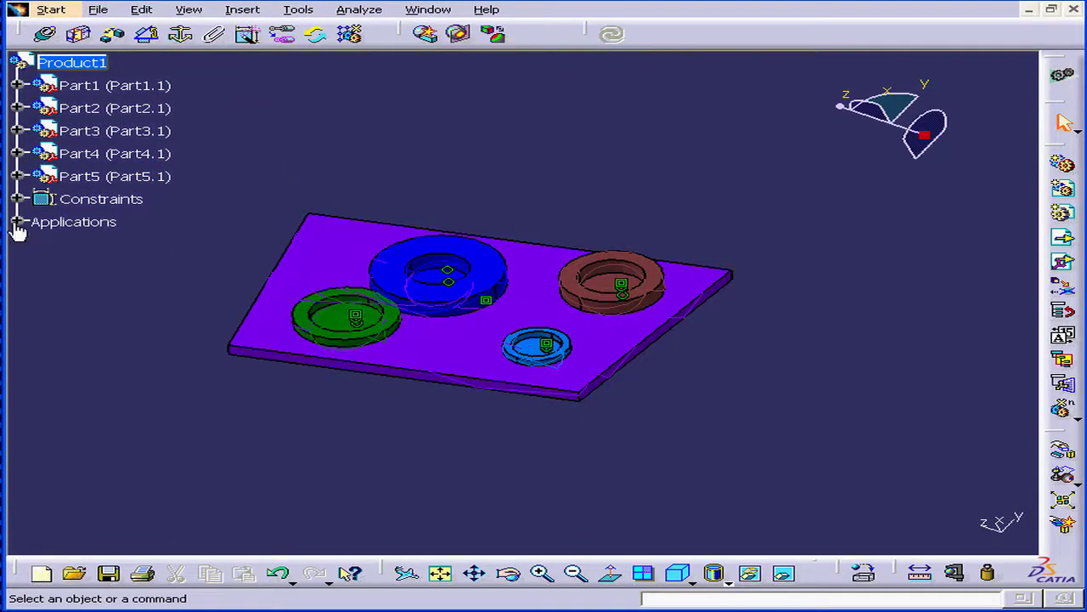
left_click(16, 221)
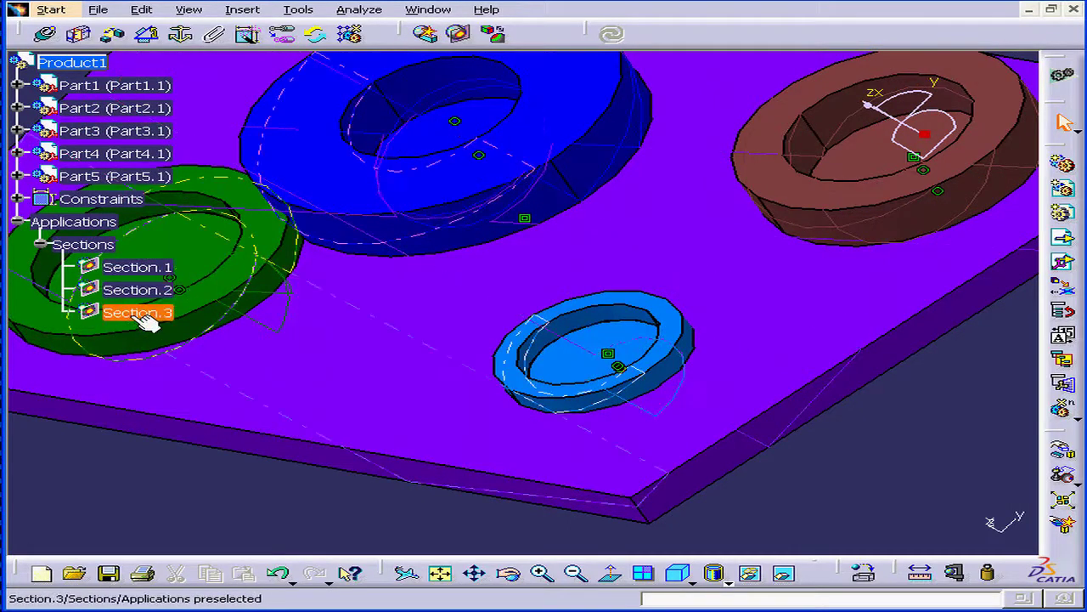
left_click(136, 267)
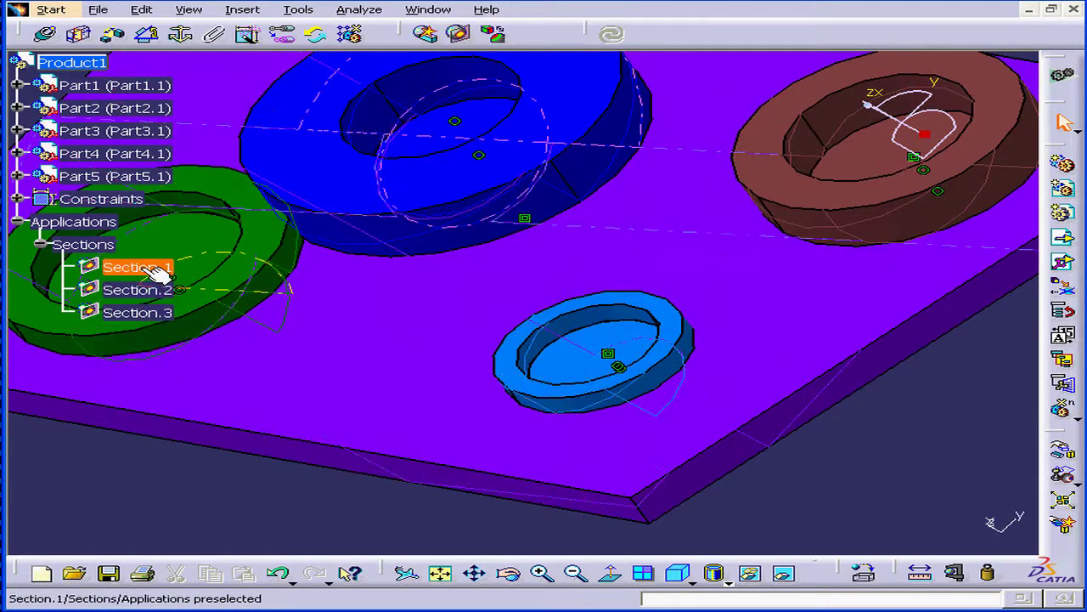
left_click(137, 289)
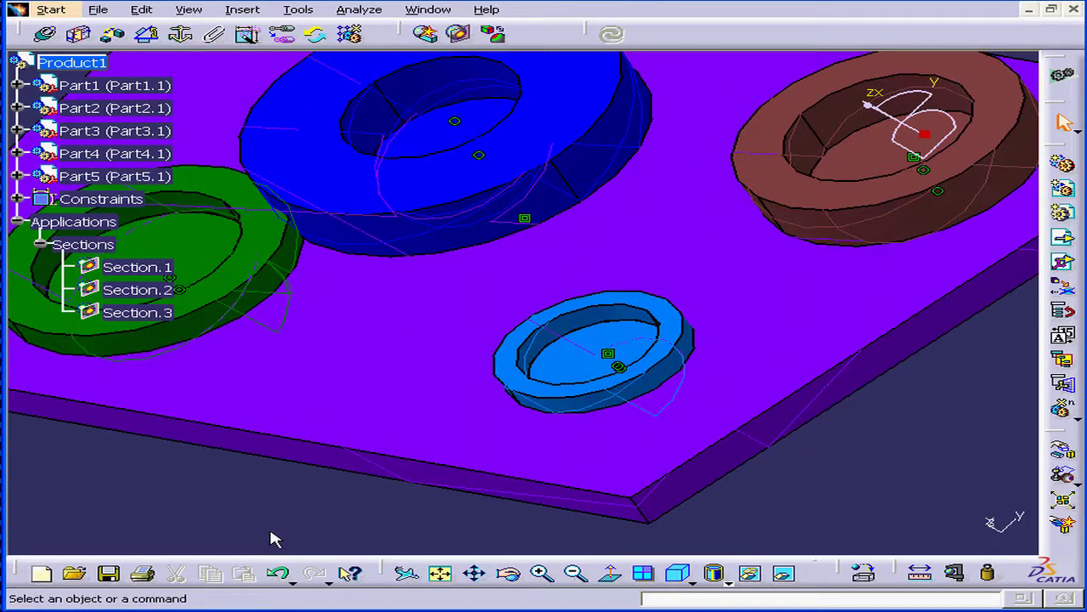
mouse_move(289, 530)
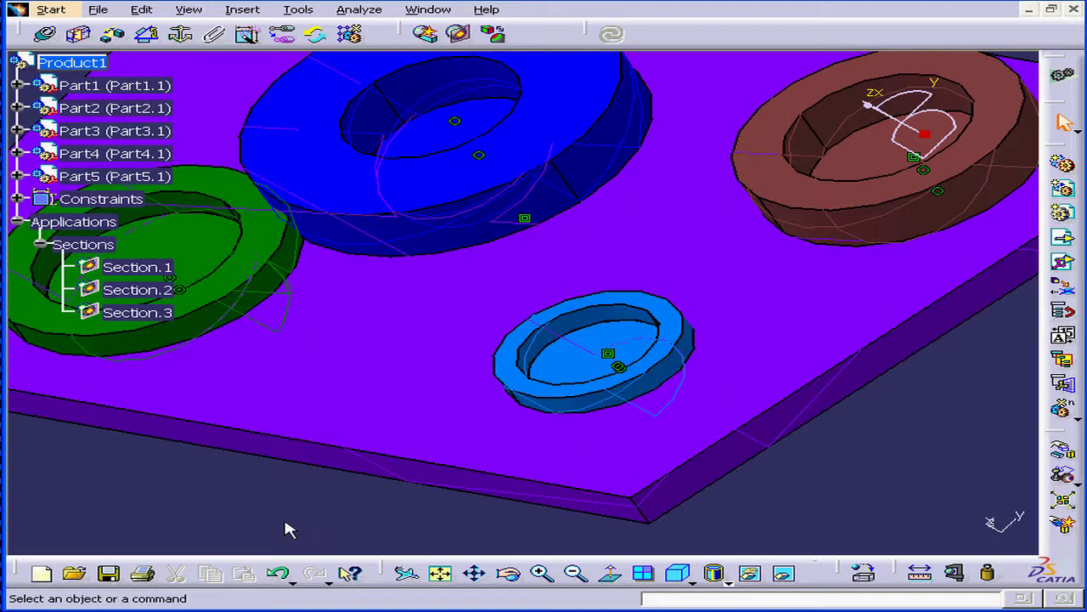
mouse_move(309, 523)
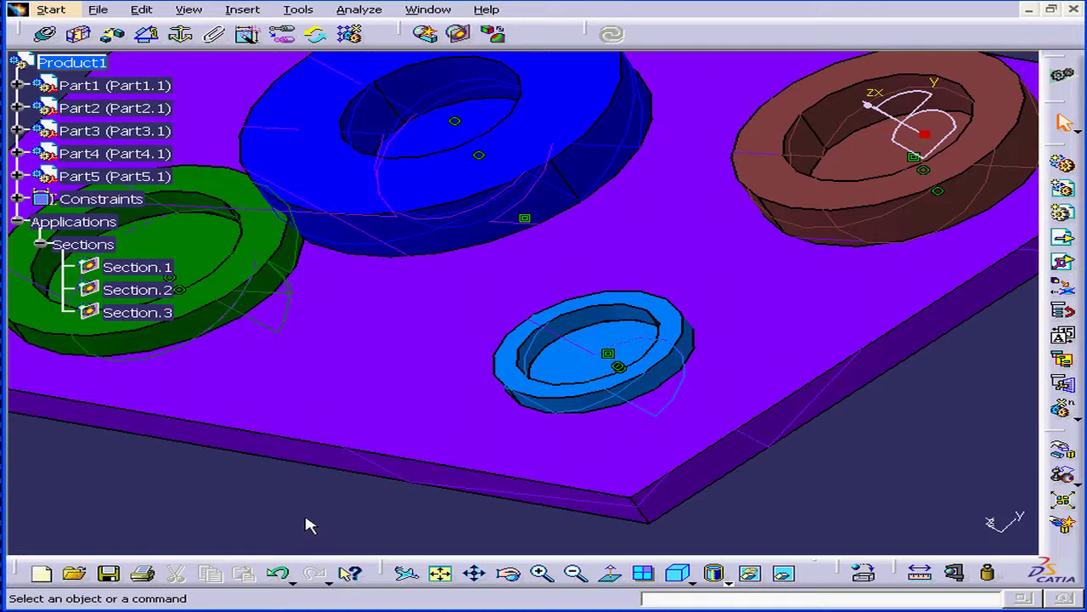